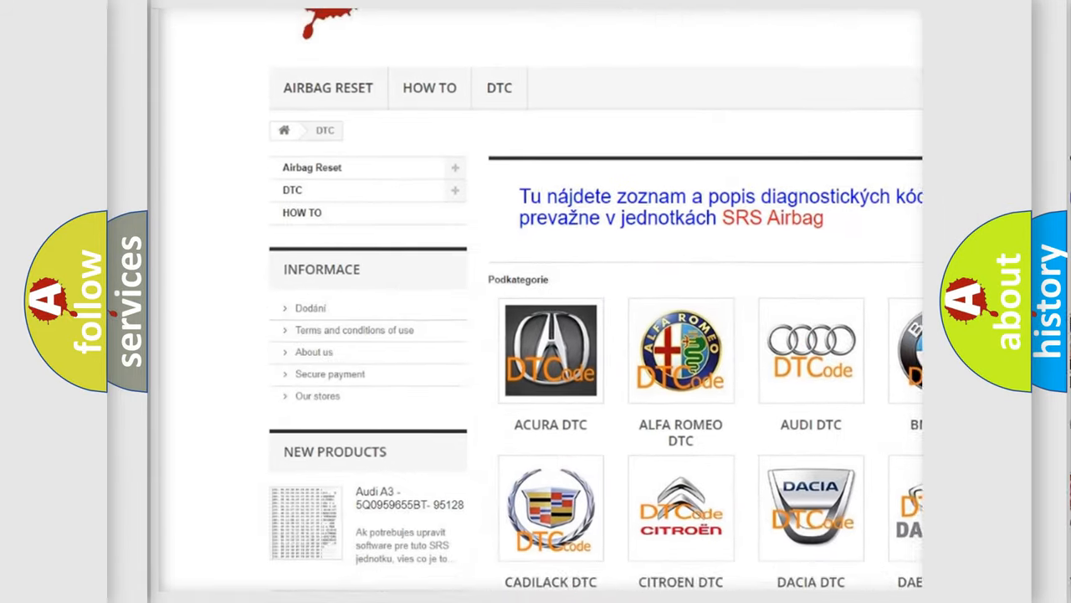
scroll(down, 3)
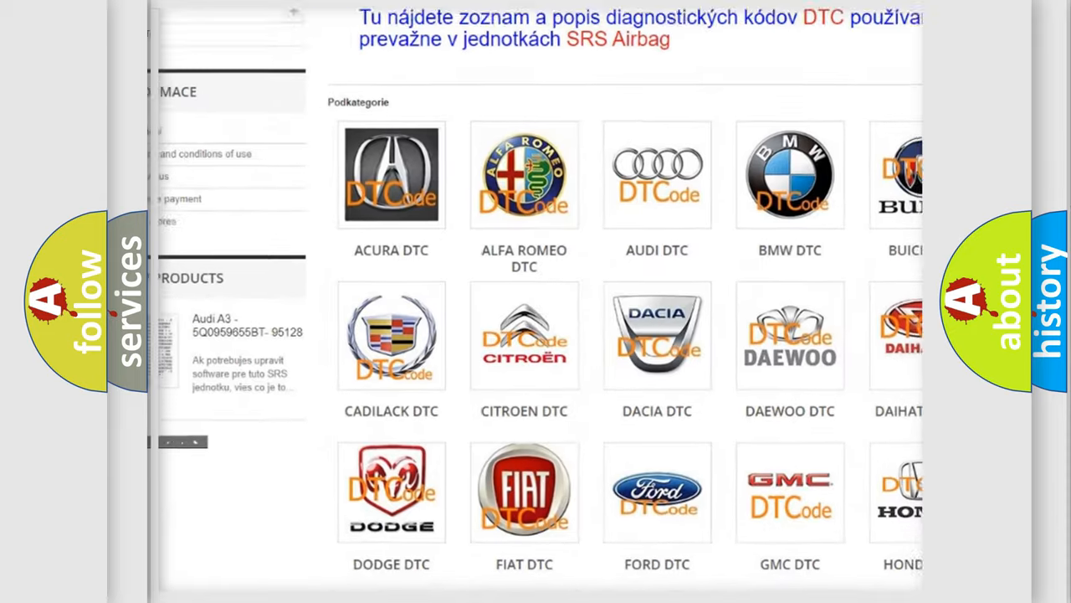
scroll(down, 3)
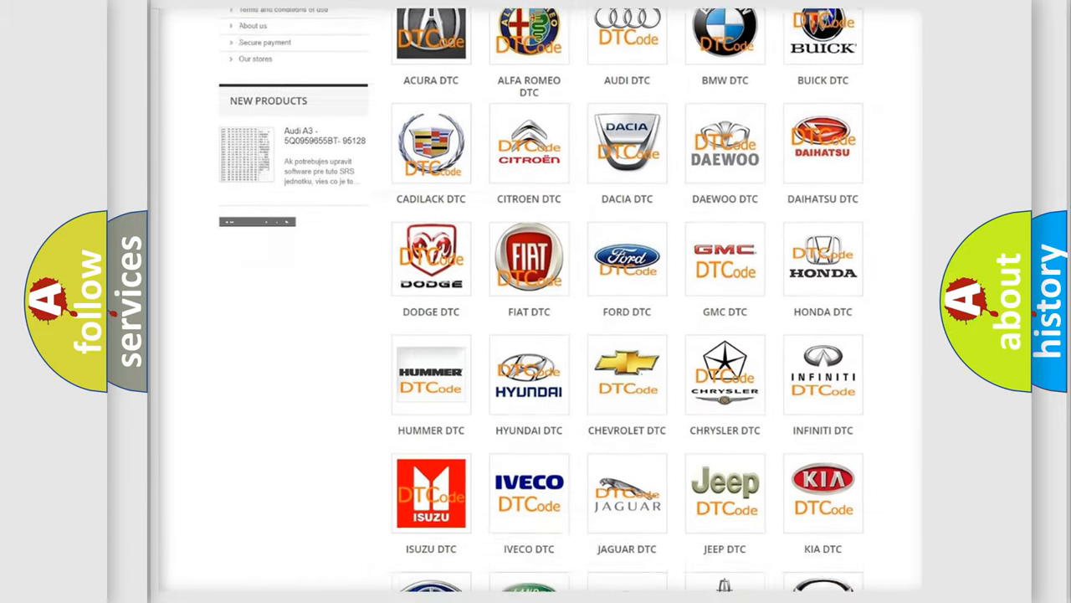
scroll(down, 3)
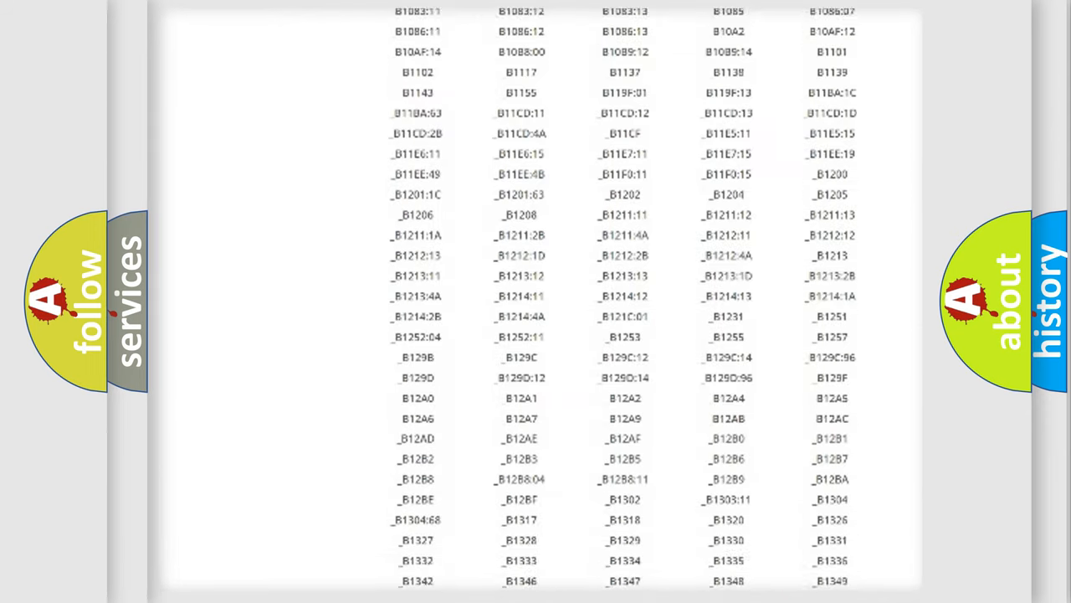
scroll(down, 3)
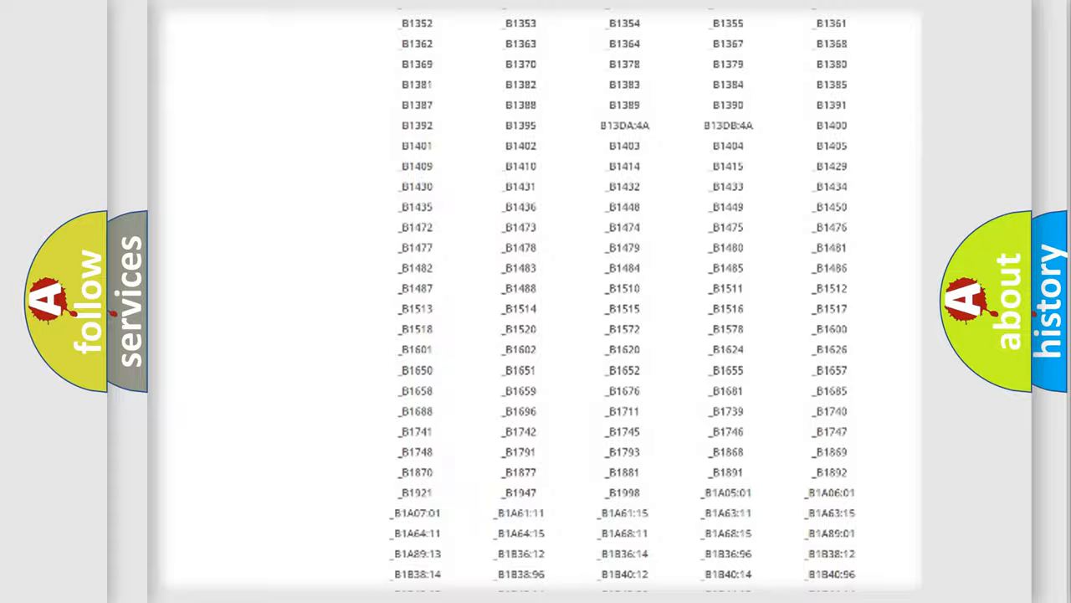
scroll(up, 3)
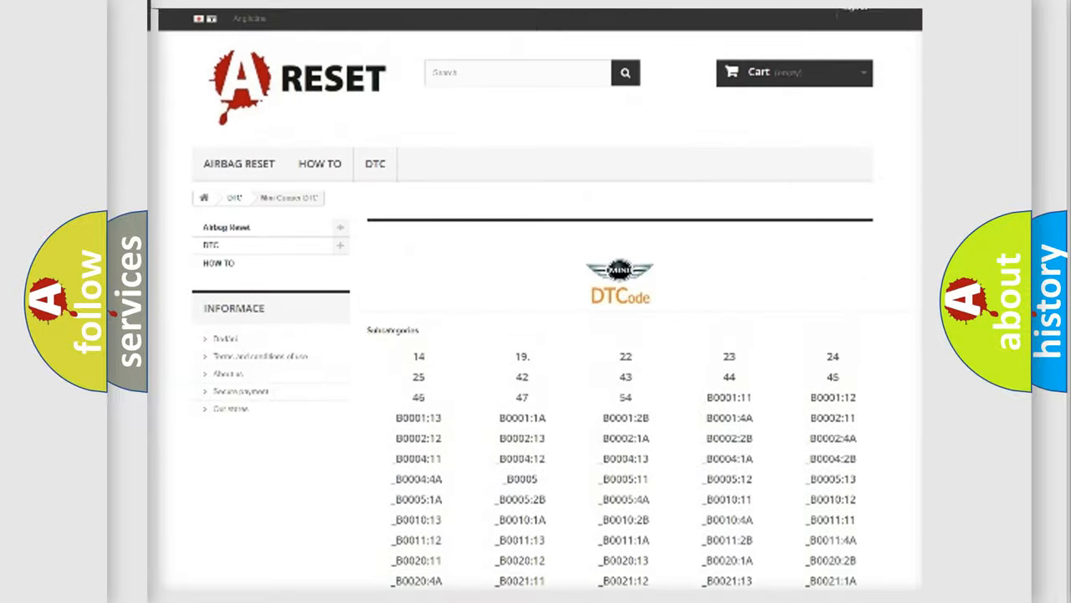